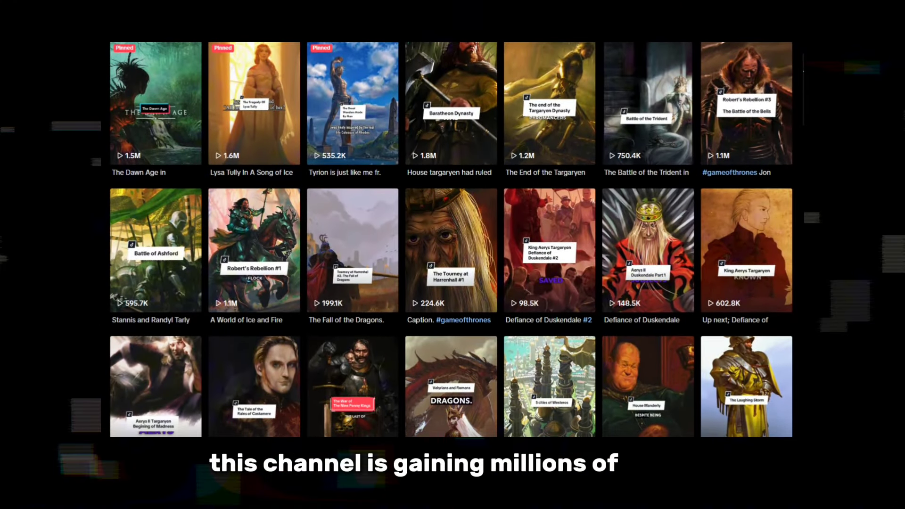
Step: Submit the prompt for dragon-and-war video topics and read the ten numbered ideas
scroll(down, 3)
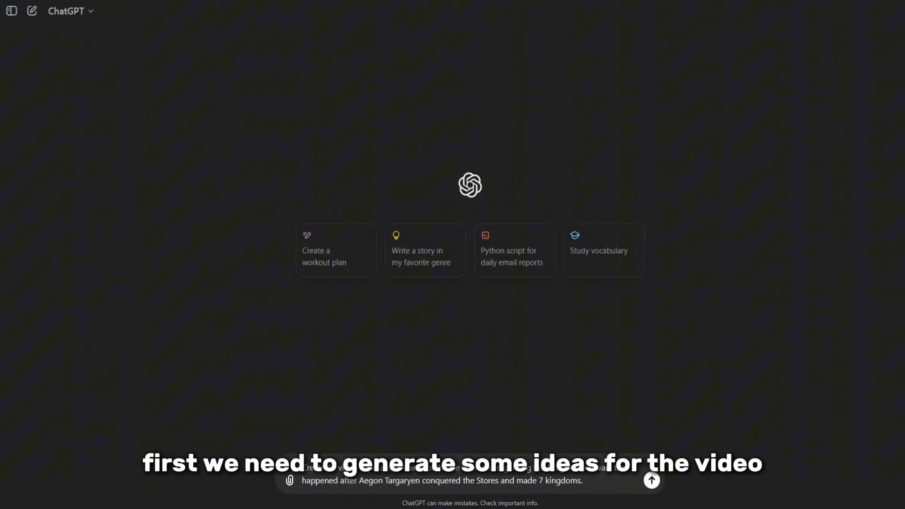
click(653, 480)
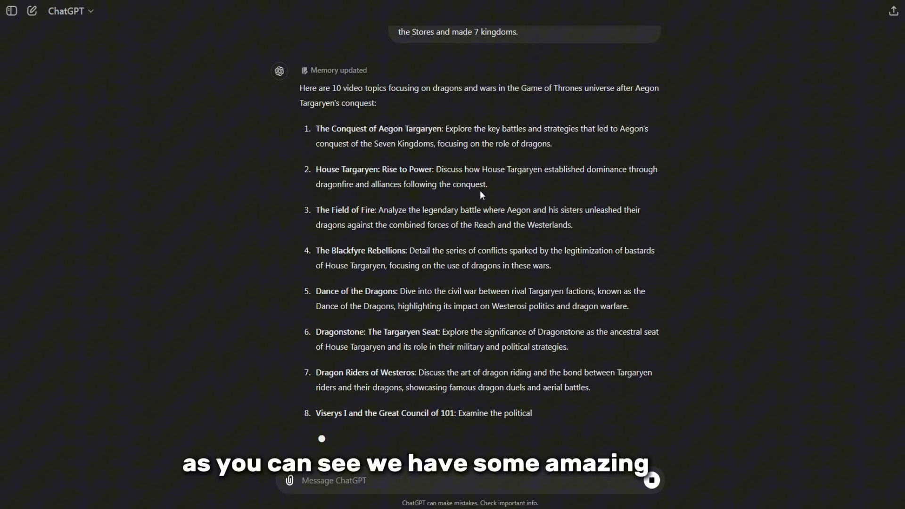
scroll(down, 3)
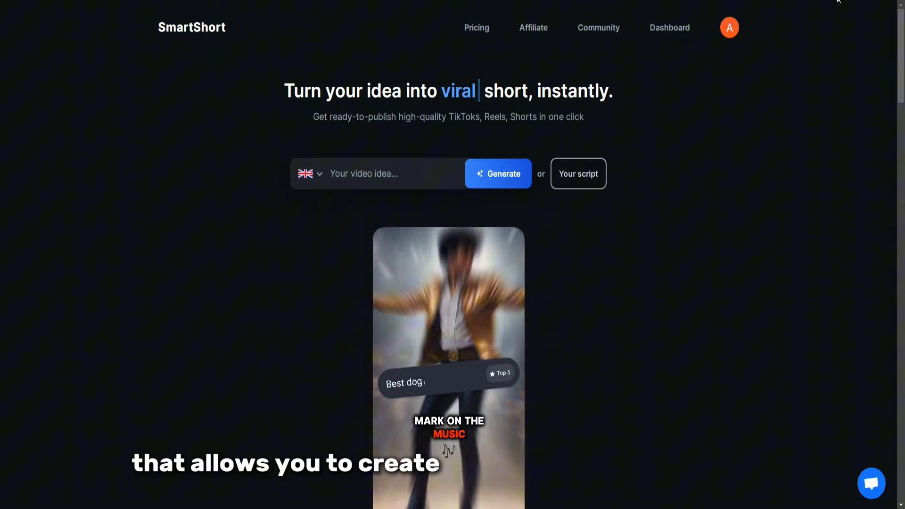
Step: Browse the SmartShort homepage and go to the Dashboard's My Files list of shorts
scroll(down, 3)
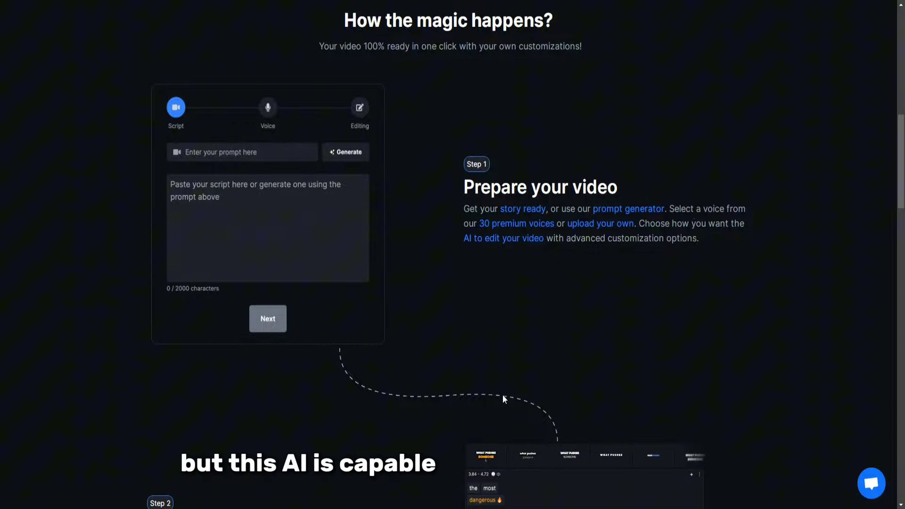
scroll(down, 3)
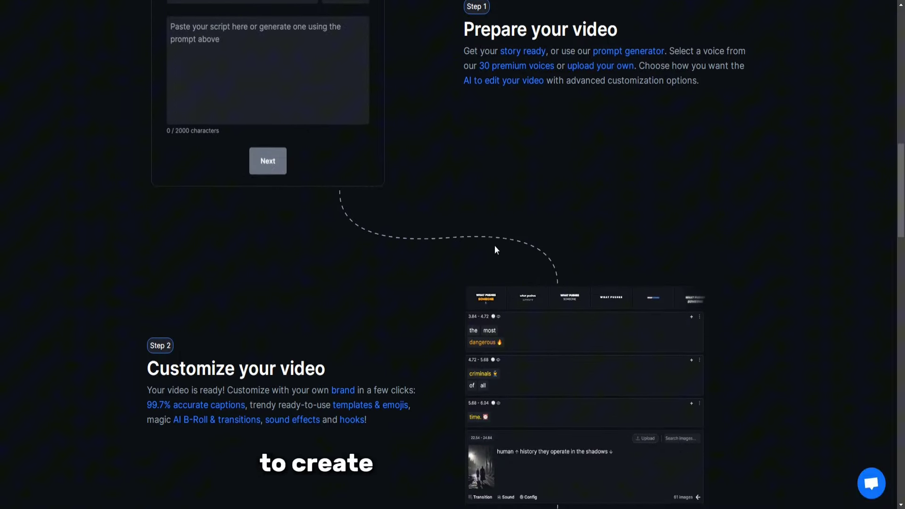
scroll(down, 3)
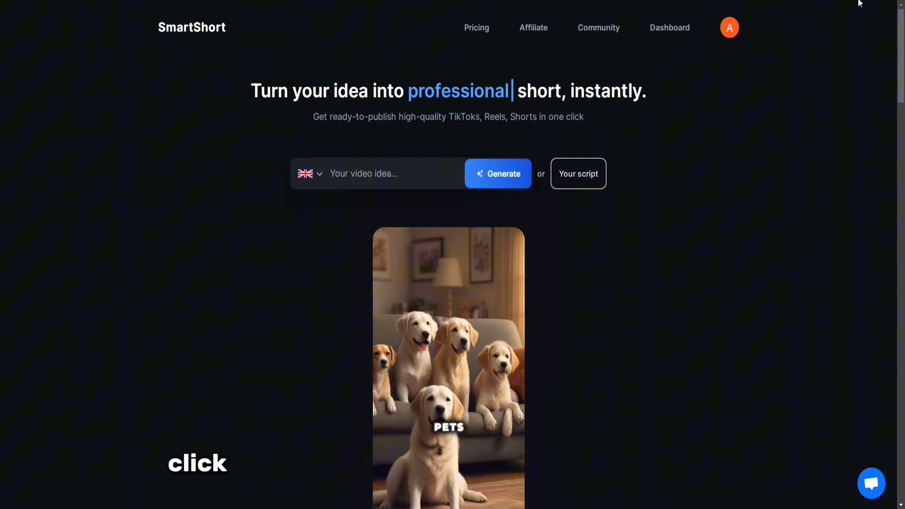
click(669, 28)
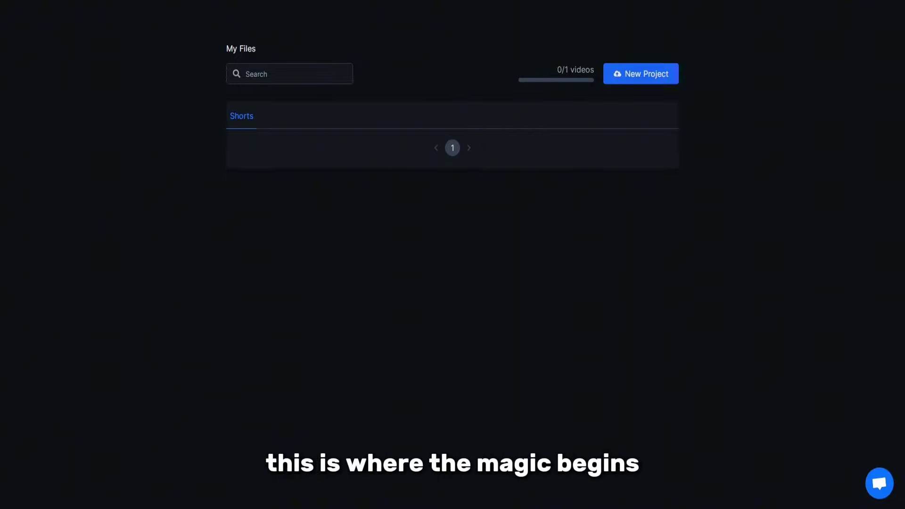
Step: Create a New Project and generate a script from the 'Dragon Riders of Westeros' topic idea
click(642, 74)
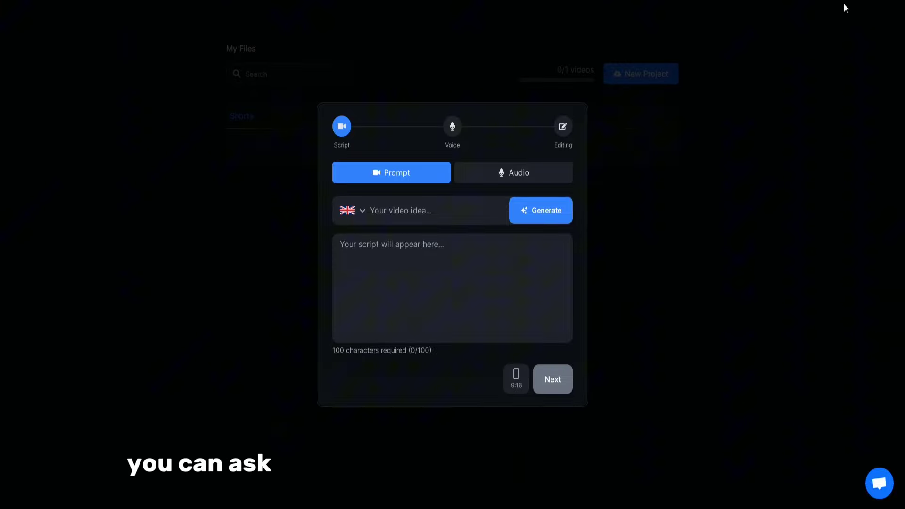
text(Dragon Riders of Westeros: Discu...)
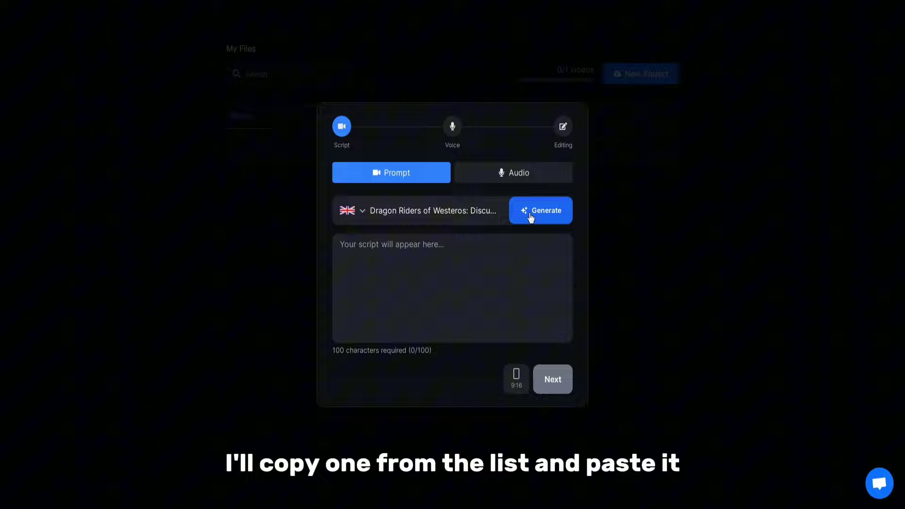
click(541, 210)
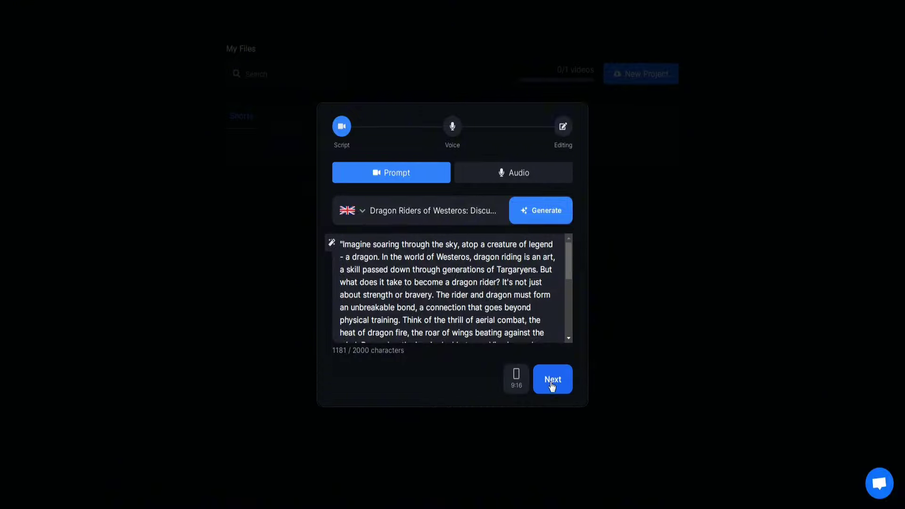
Step: Accept the dragon-rider script and choose the Alloy narration voice
click(553, 379)
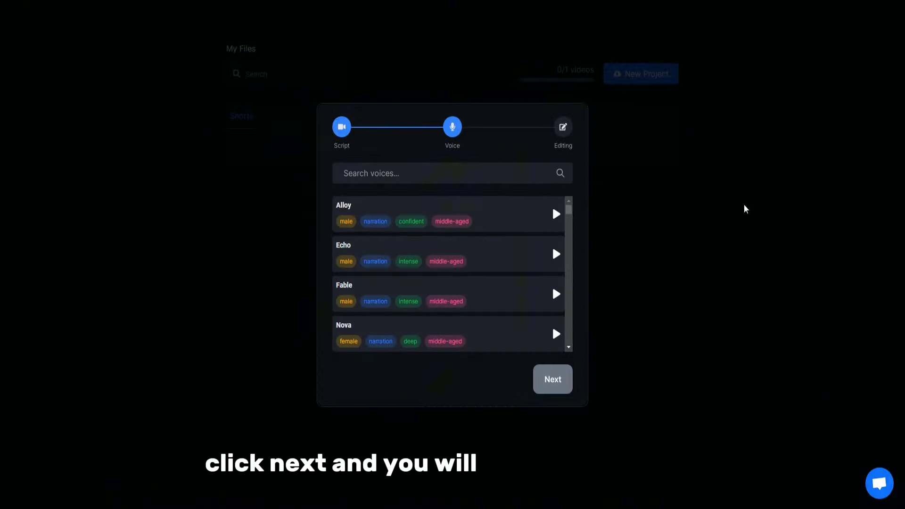
scroll(down, 3)
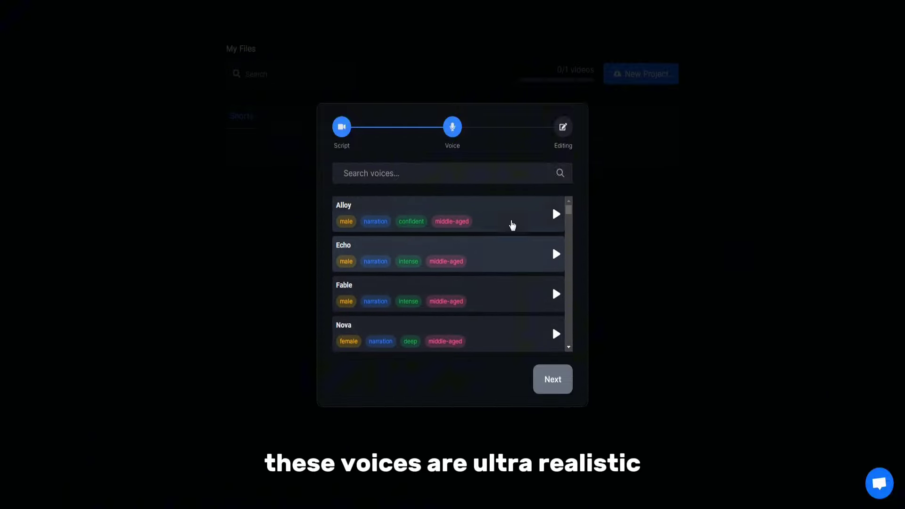
click(552, 379)
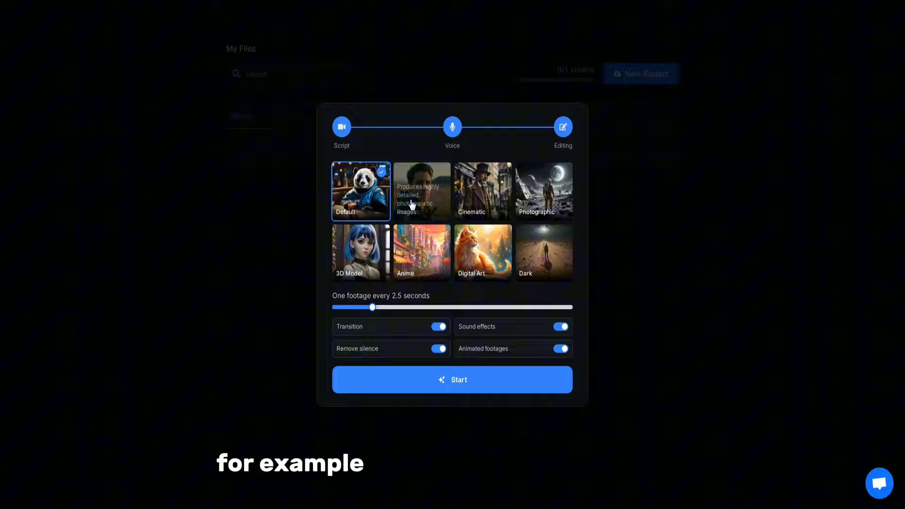
mouse_move(476, 191)
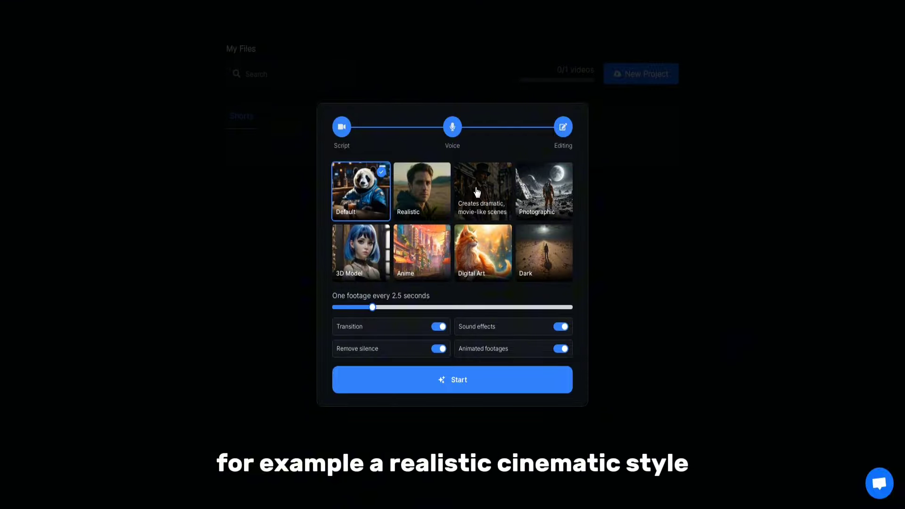
Step: Choose the Cinematic style with new footage every 2 seconds and start creating the video
click(483, 191)
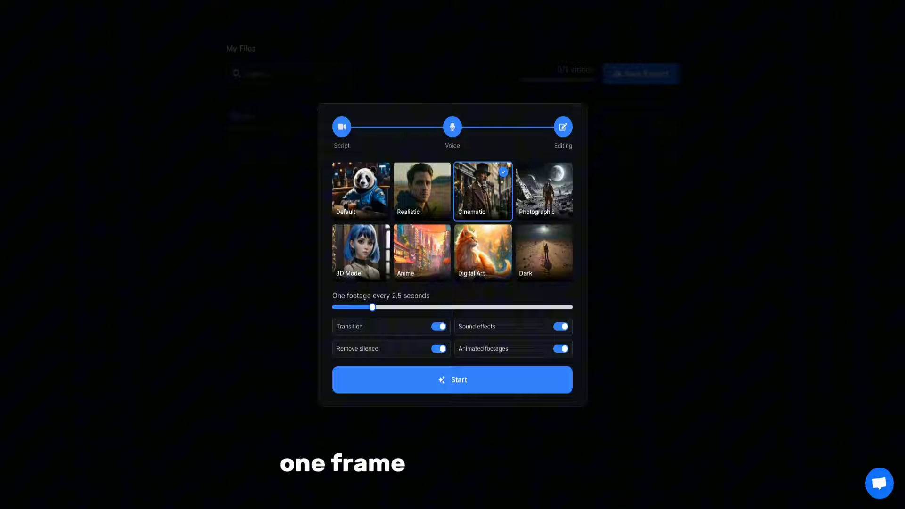
drag(372, 307, 333, 306)
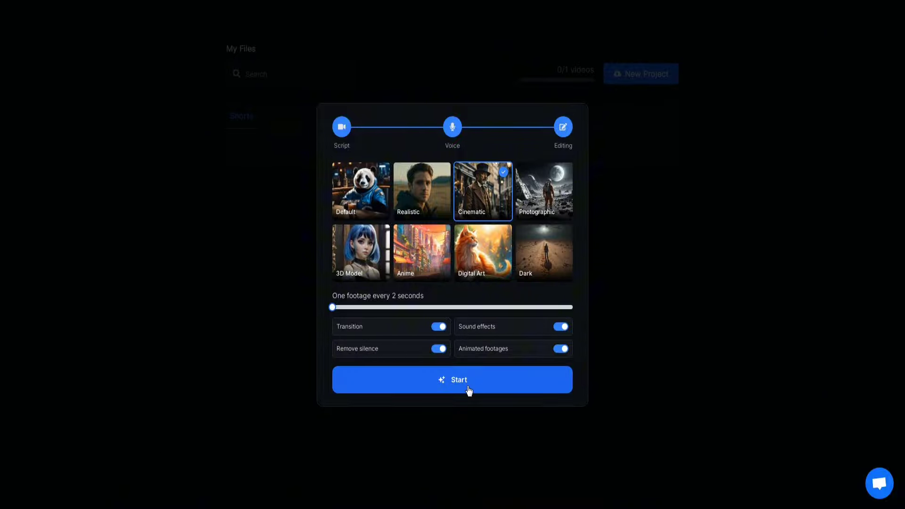
click(459, 381)
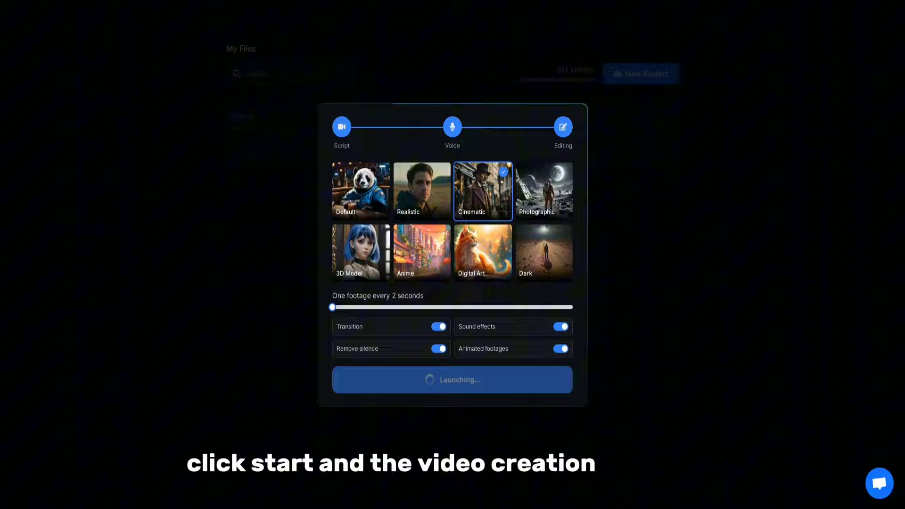
click(453, 379)
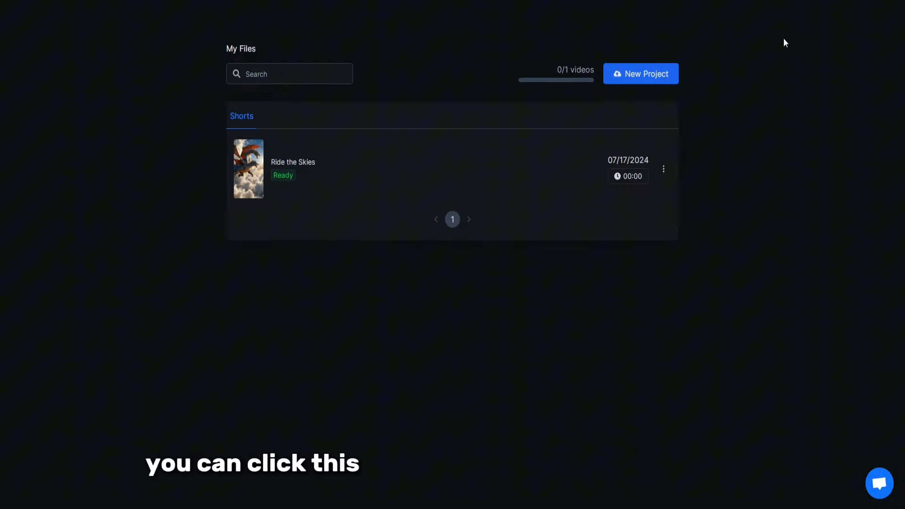
Step: Open the Ride the Skies short, browse its caption styles, and show its scene footage list
click(249, 168)
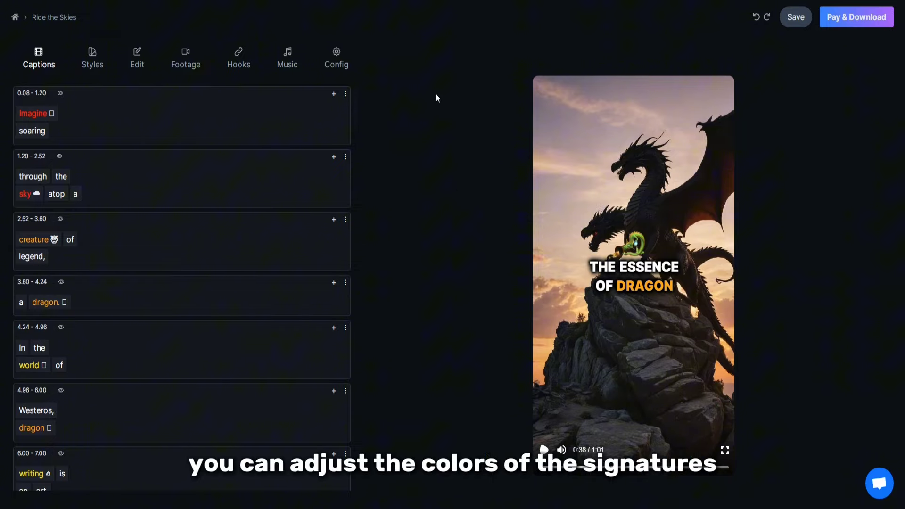
mouse_move(414, 138)
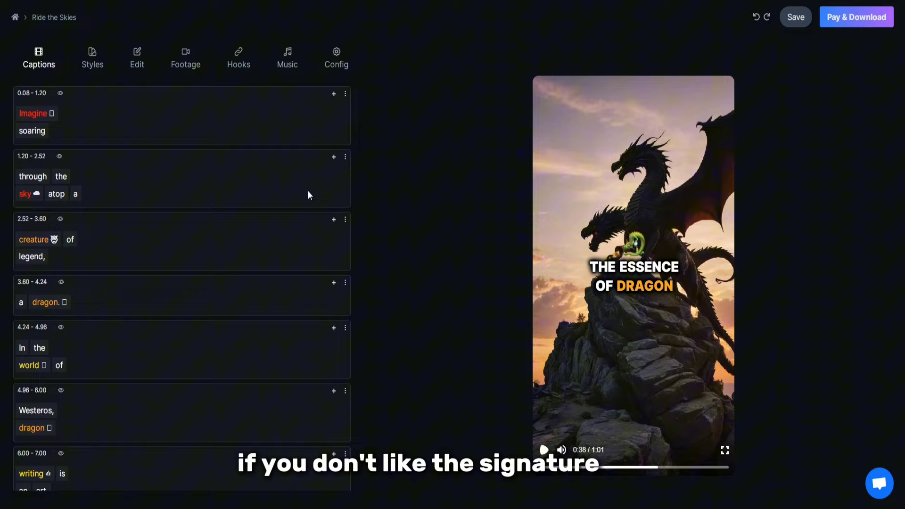
scroll(down, 3)
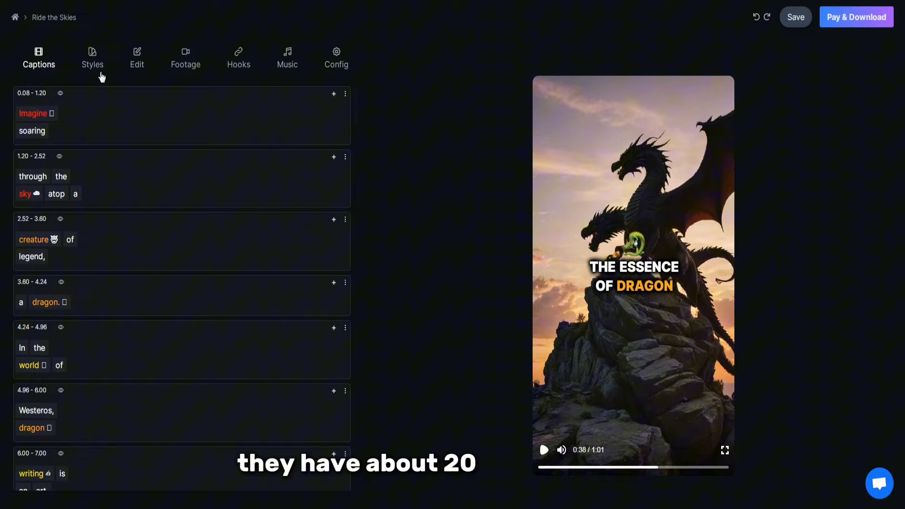
click(92, 58)
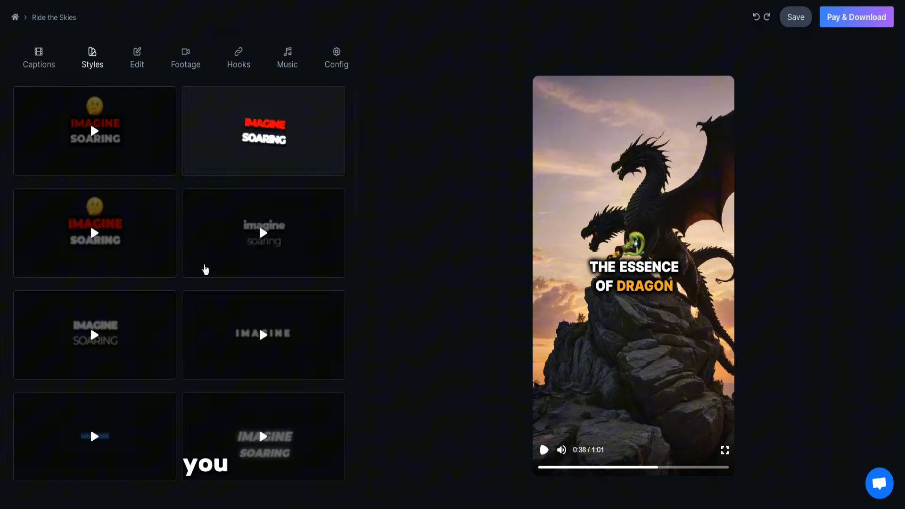
scroll(down, 3)
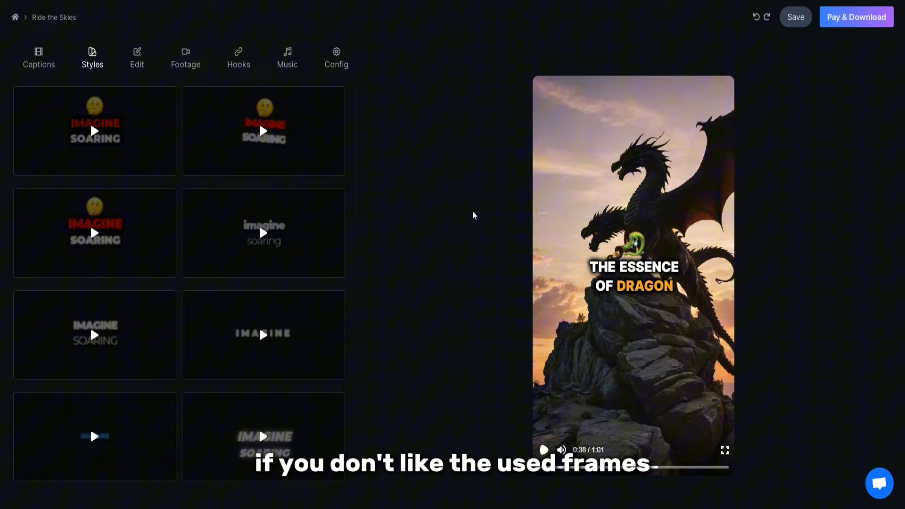
click(185, 57)
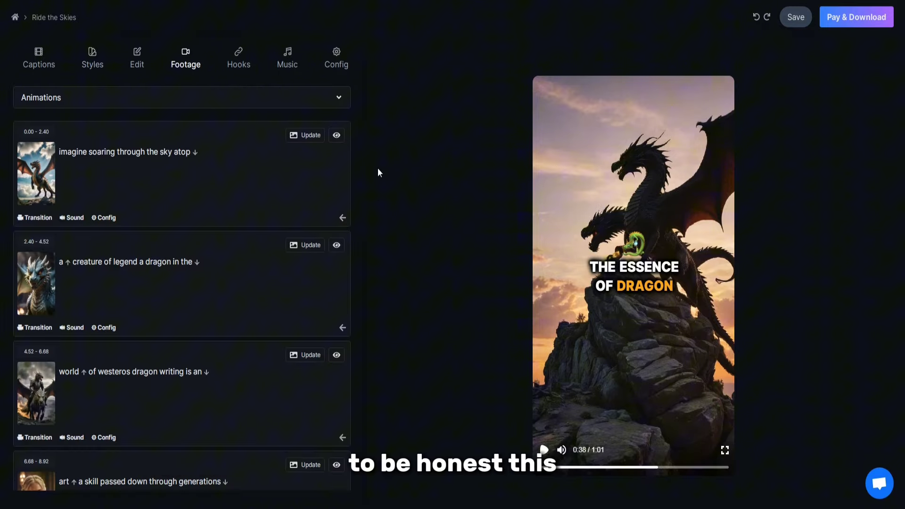
Step: Replace a scene's image by generating a new Cinematic AI image from its prompt
scroll(down, 3)
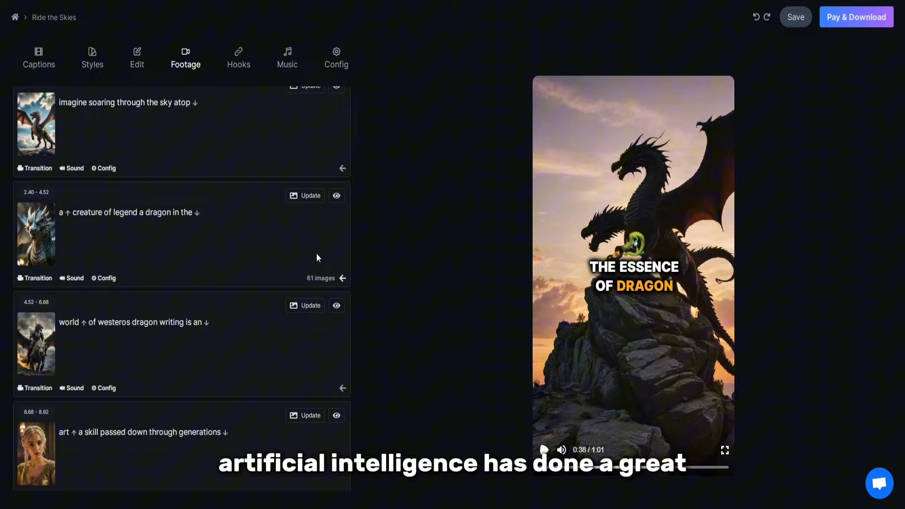
click(306, 196)
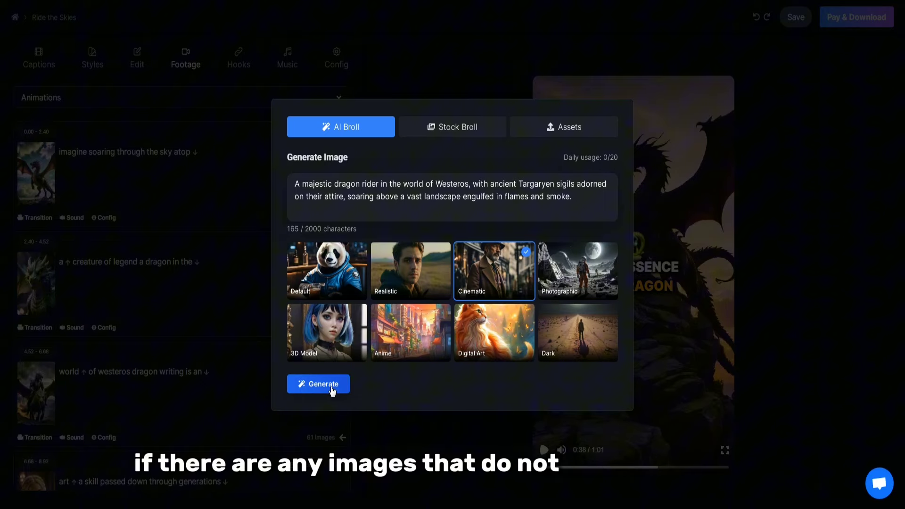
click(319, 384)
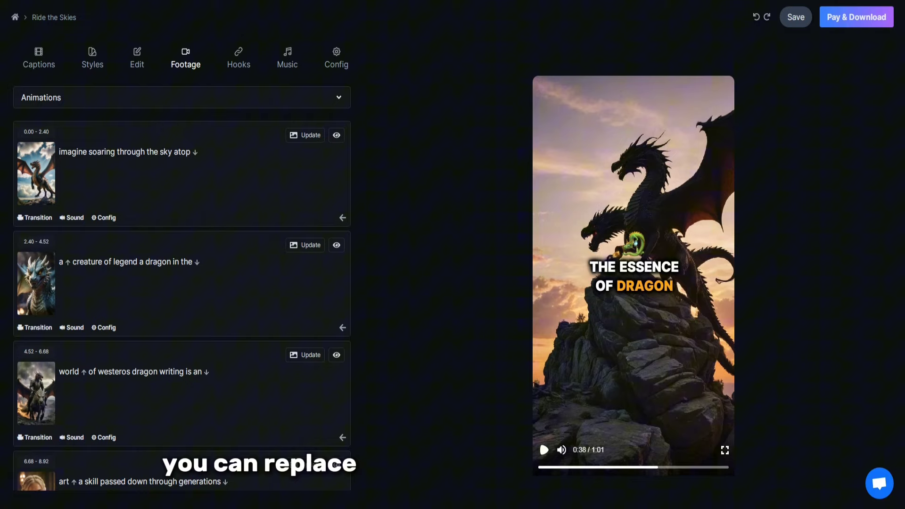
Step: Browse the library of background music tracks for the short
click(286, 58)
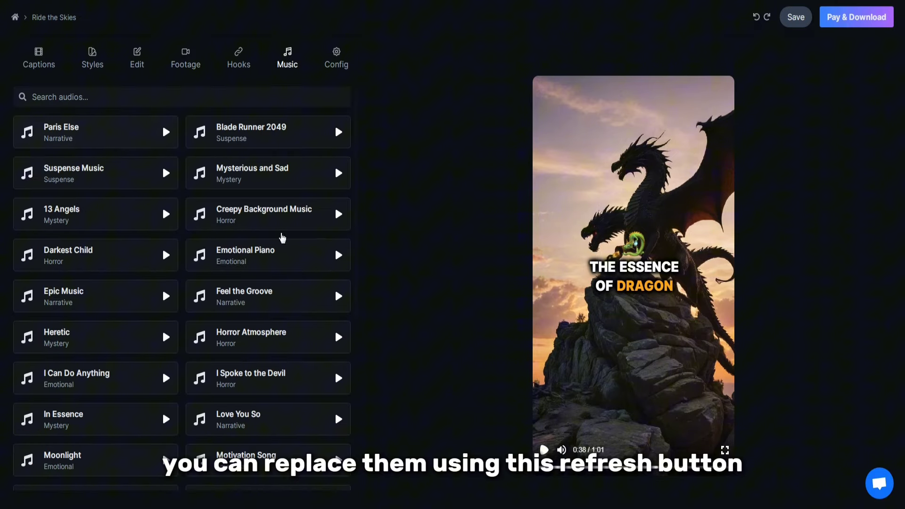
scroll(down, 3)
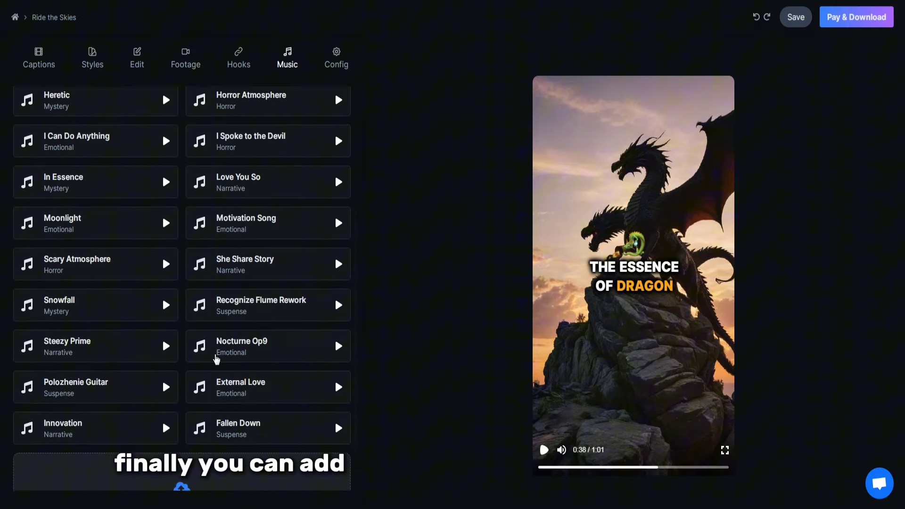
scroll(down, 3)
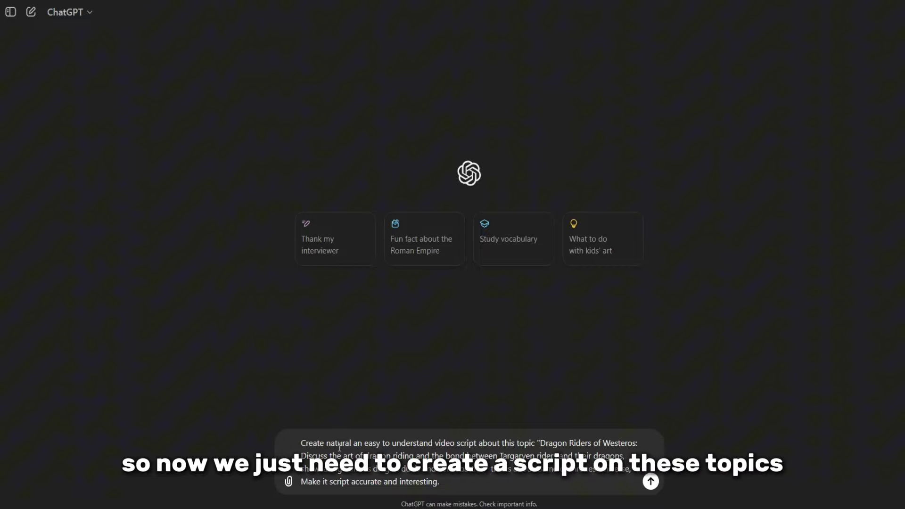
Step: Submit the Dragon Riders of Westeros script request and read the segmented narration script
click(653, 481)
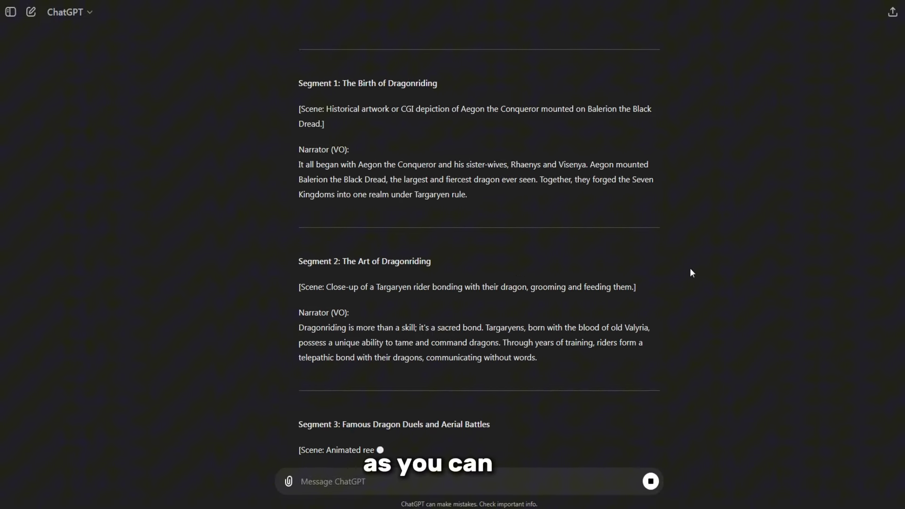
scroll(down, 3)
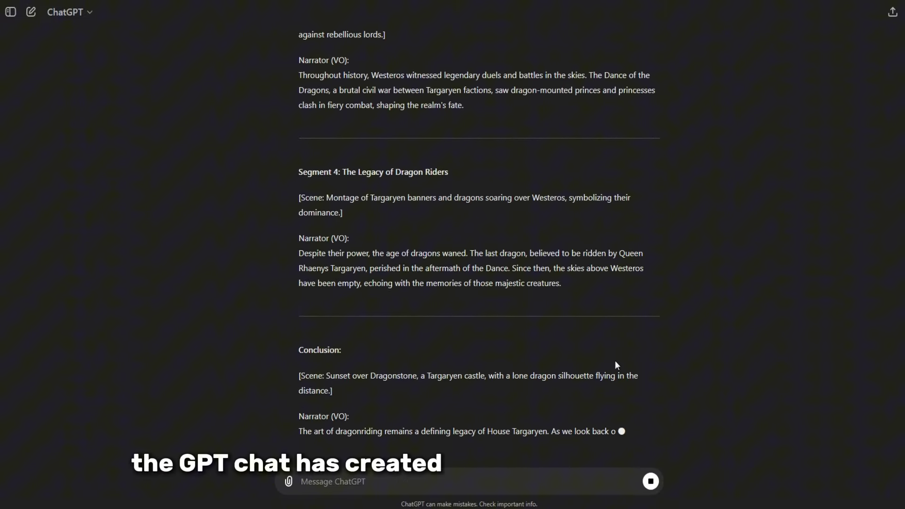
scroll(down, 3)
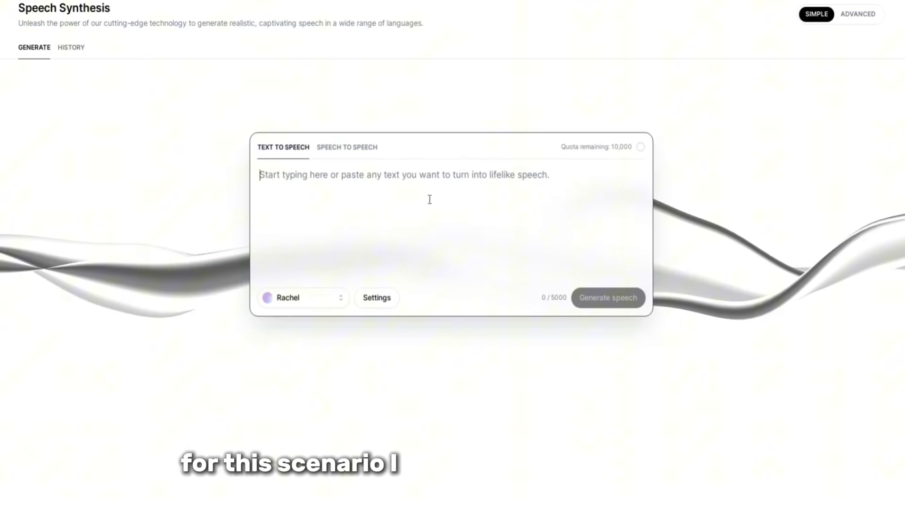
mouse_move(426, 226)
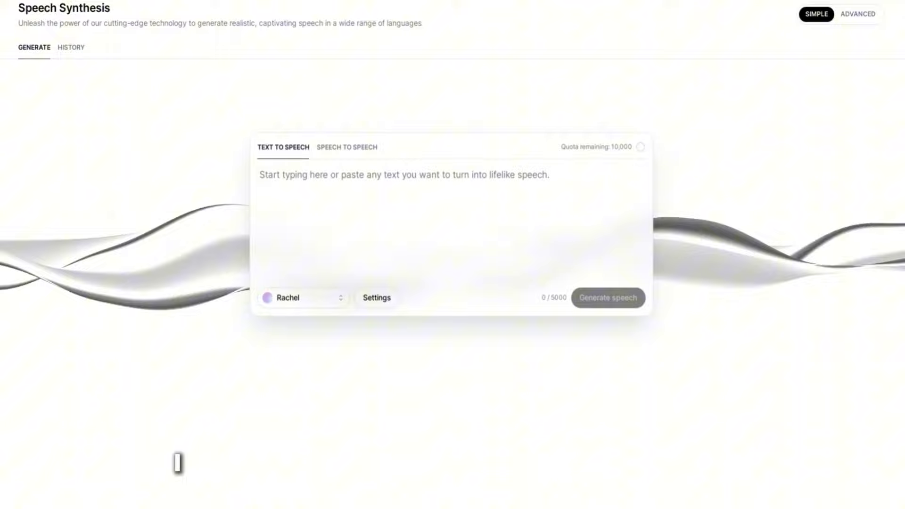
Step: Open the voice selector from Rachel and browse the Premade voices list
click(303, 297)
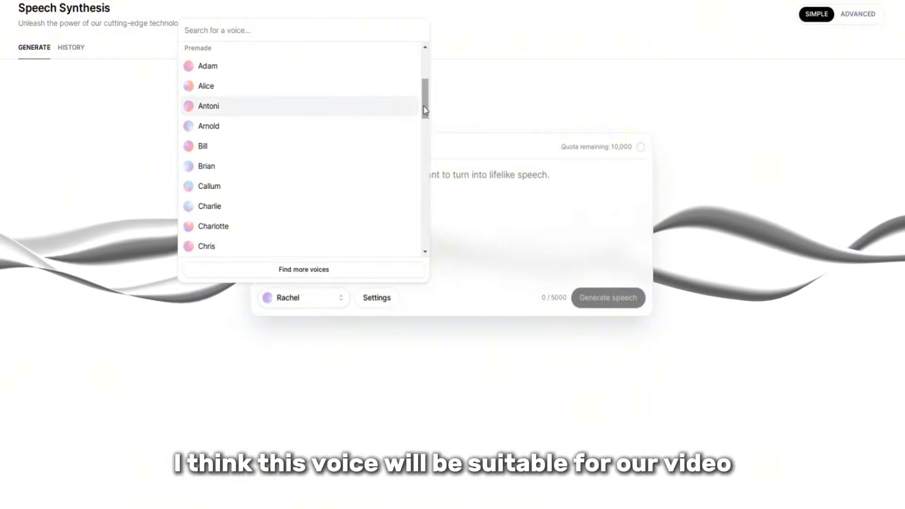
scroll(down, 3)
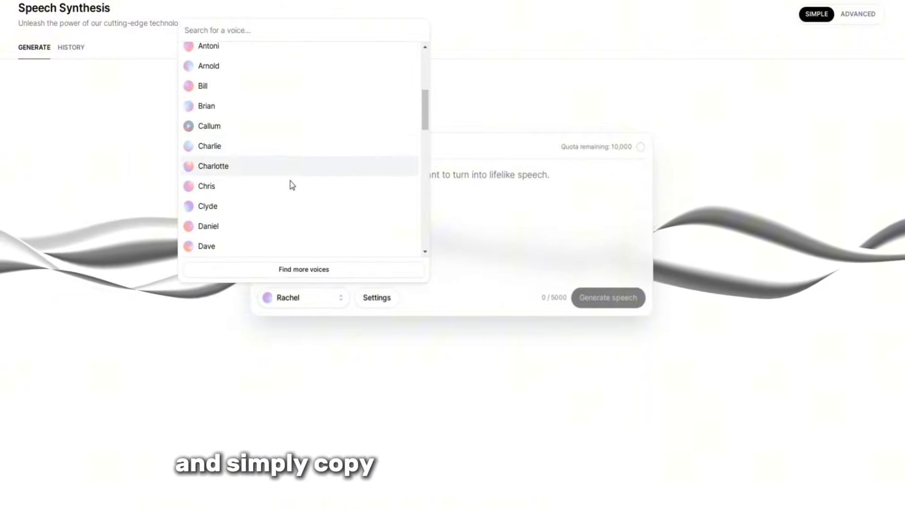
scroll(down, 3)
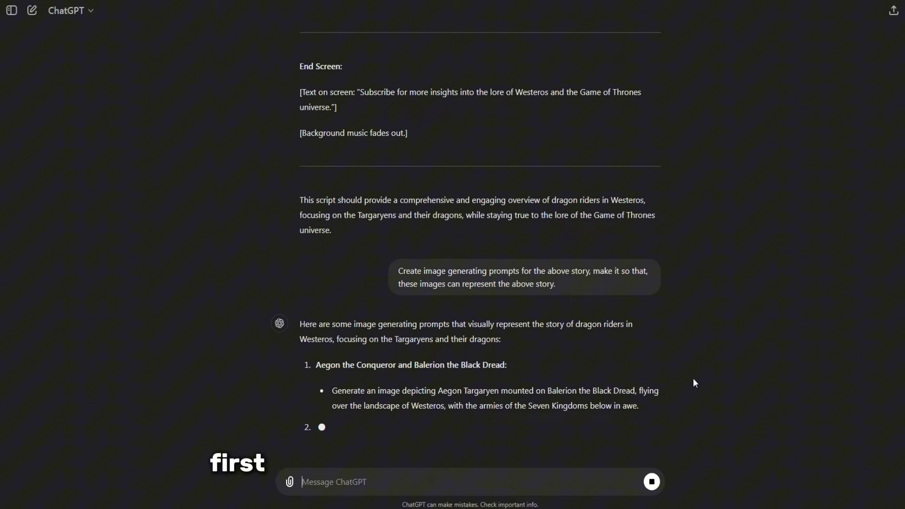
Step: Read through the image prompts for Aegon, dragon bonding, the Dance and soaring dragons
scroll(down, 3)
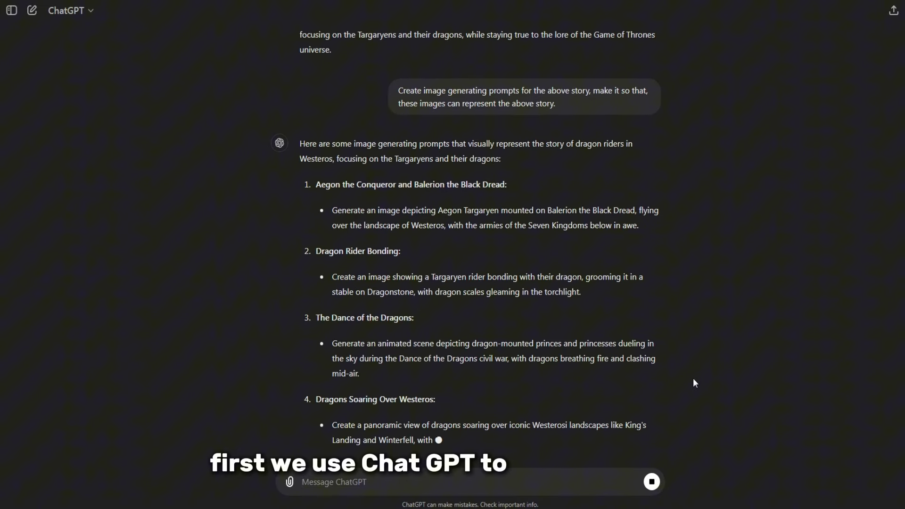
scroll(down, 3)
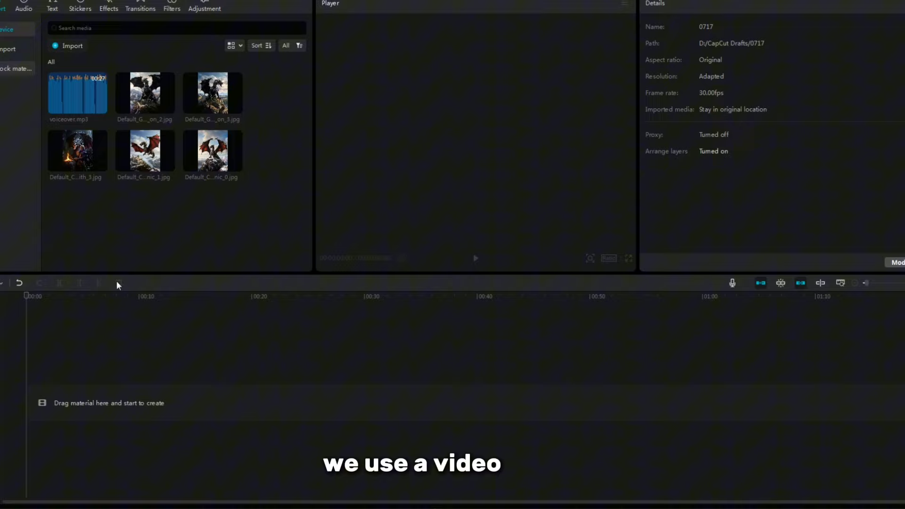
Step: Place the images and voiceover on the timeline, scale the first image to 133% and apply a Combo animation
drag(77, 93, 174, 437)
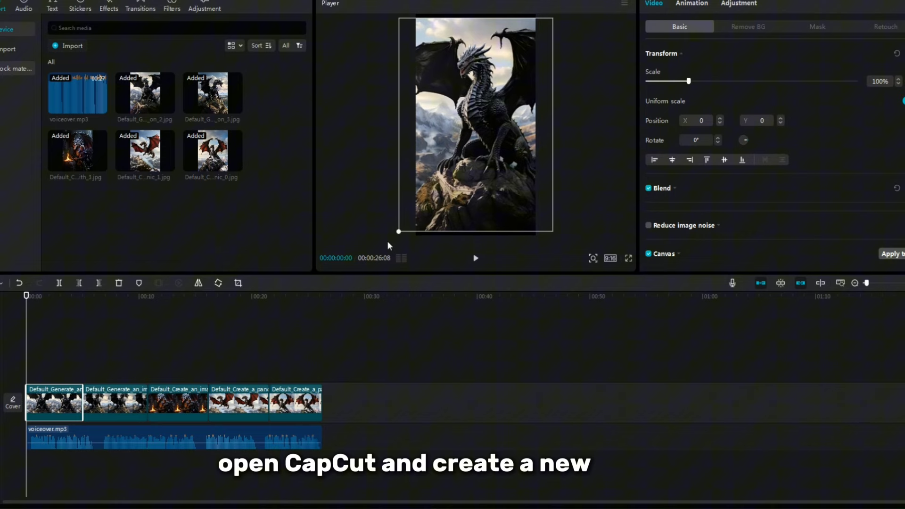
click(692, 4)
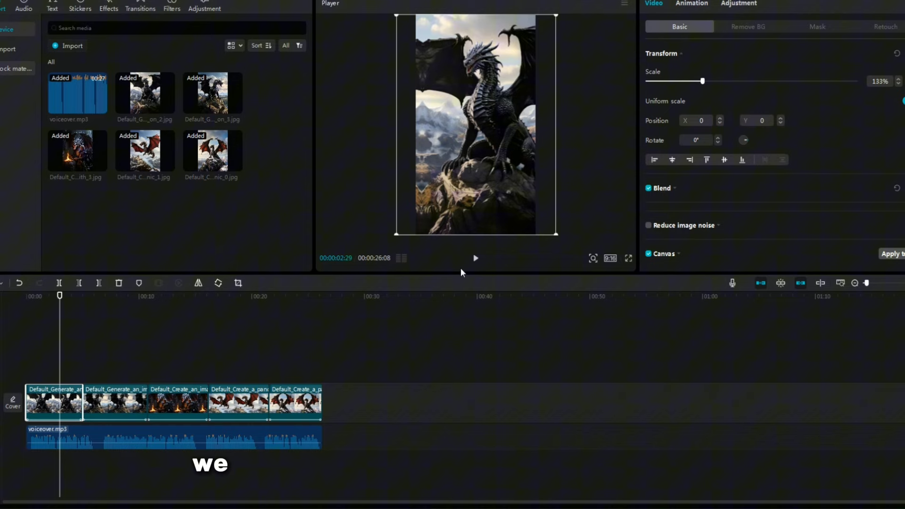
click(693, 4)
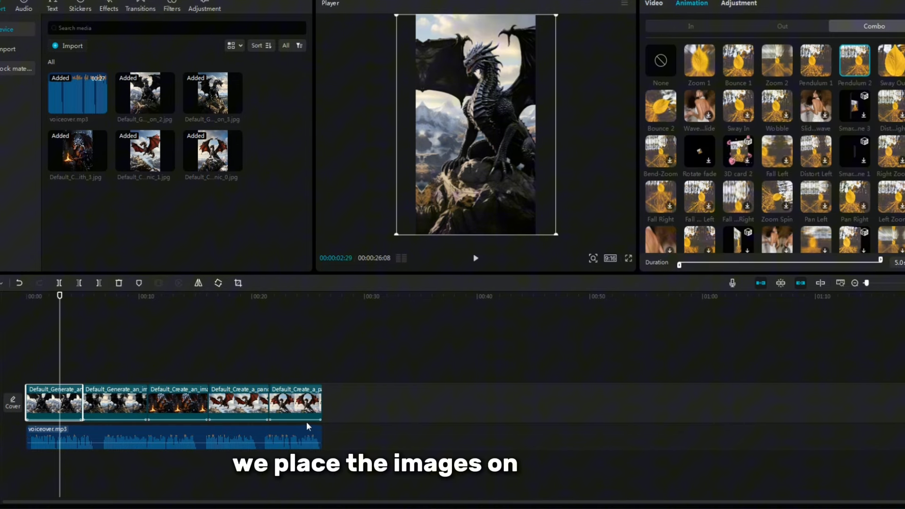
click(52, 6)
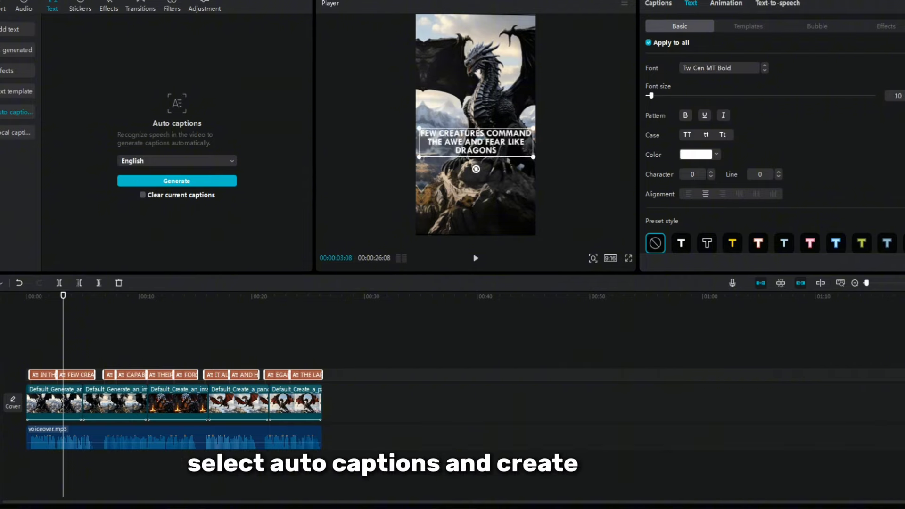
Step: Apply a yellow outlined text effect preset to the auto-generated captions
click(886, 26)
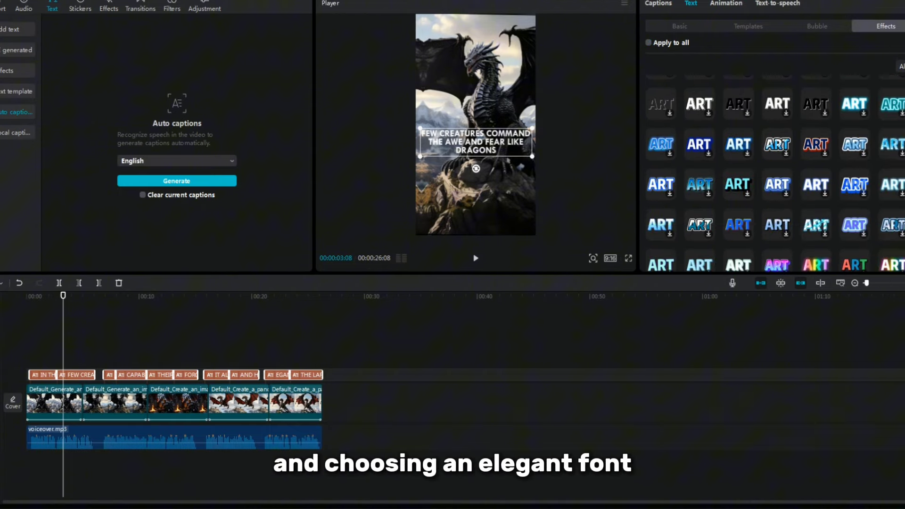
click(679, 26)
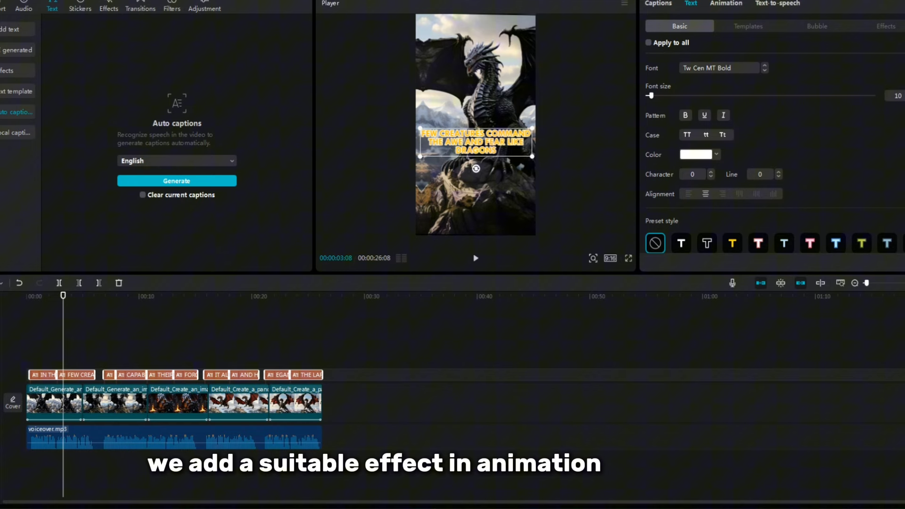